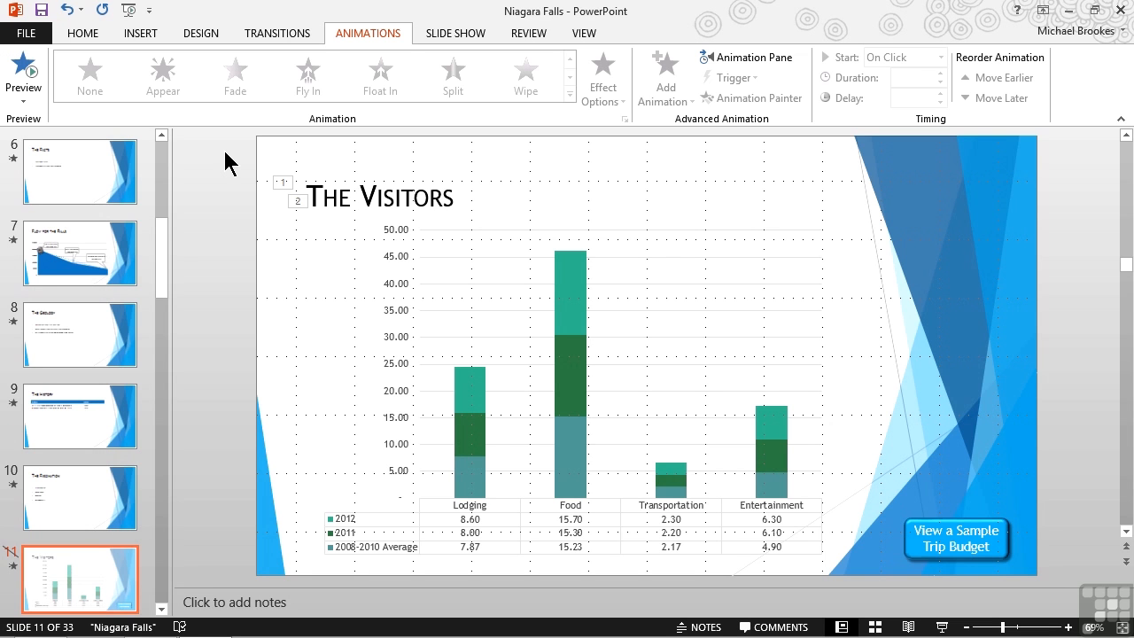
Show the Animation Pane listing the title and Chart 5 Fade animations
click(746, 57)
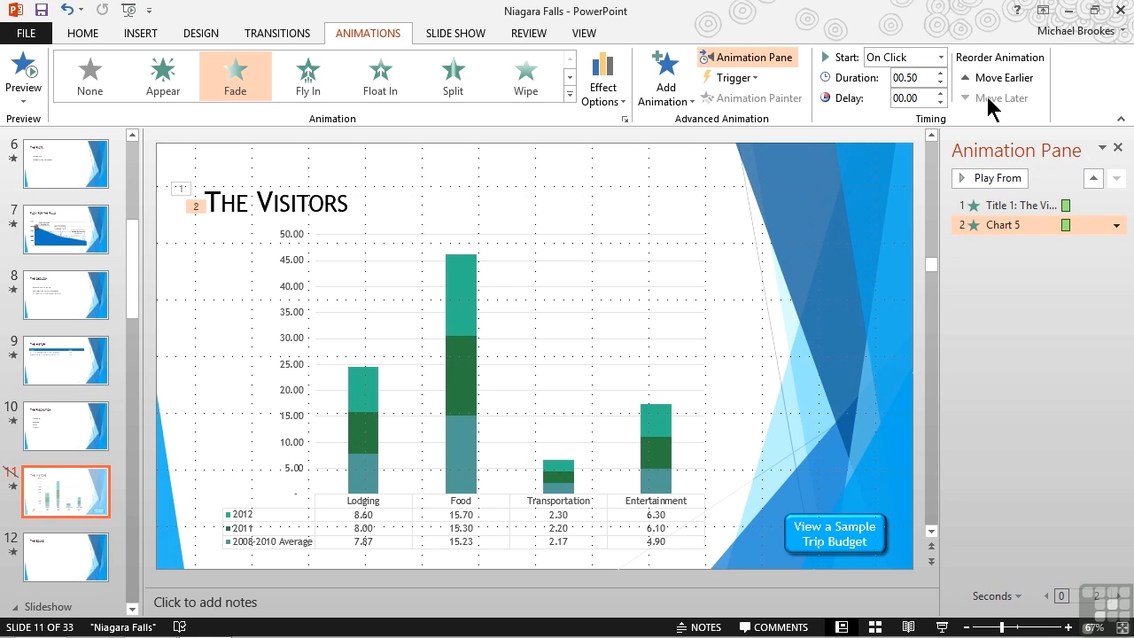
mouse_move(521, 294)
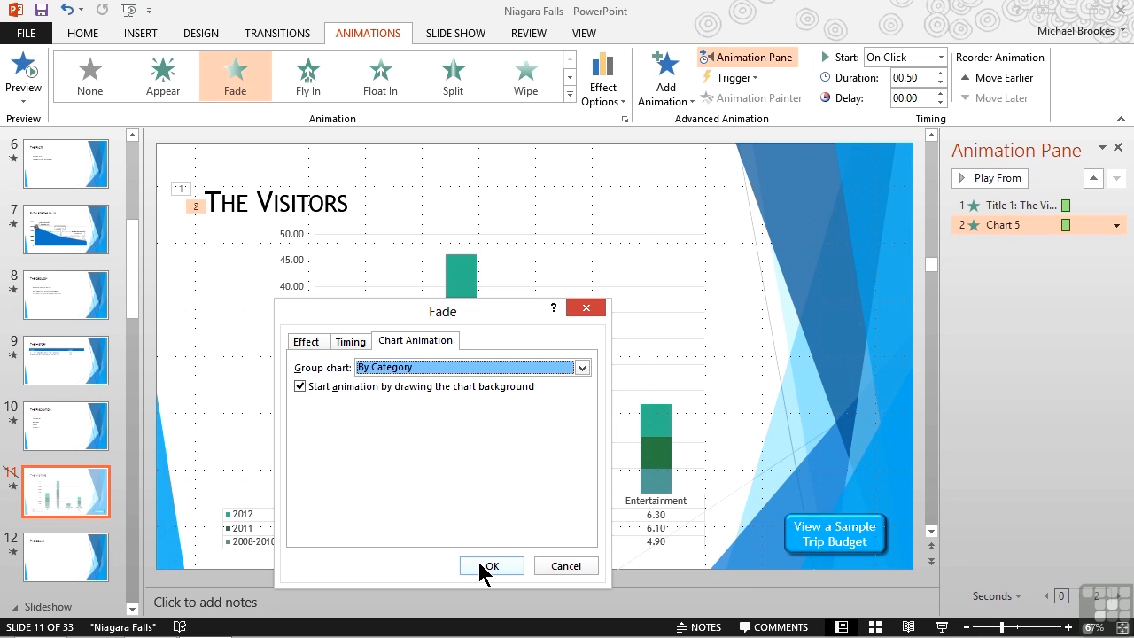
Expand the chart's Fade into background plus four category entries numbered 2-6
click(490, 565)
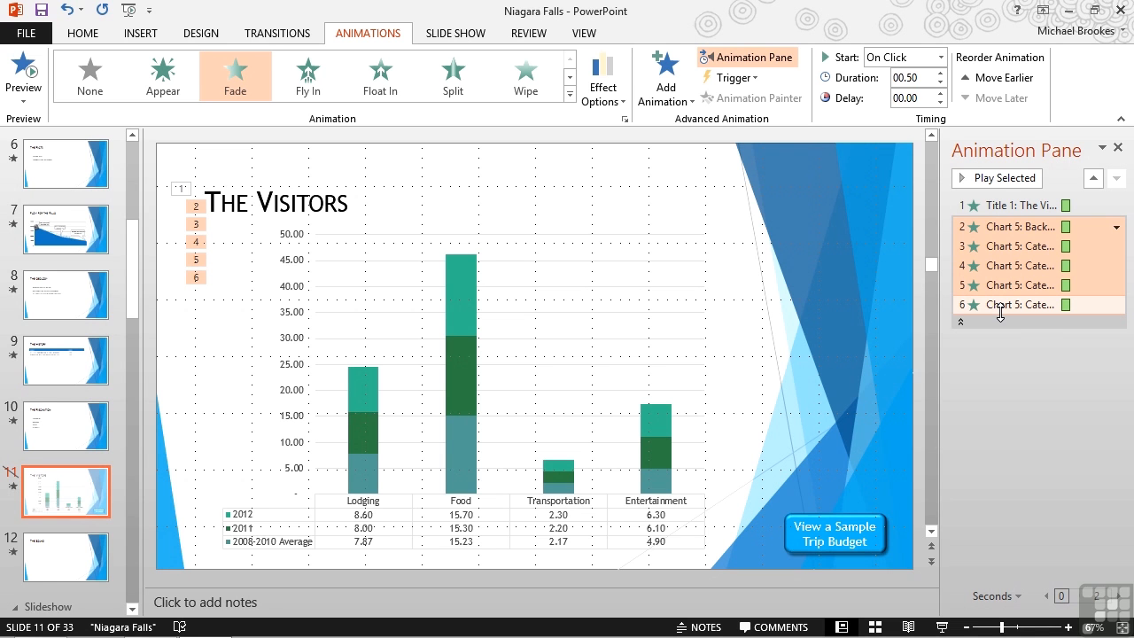
click(1115, 205)
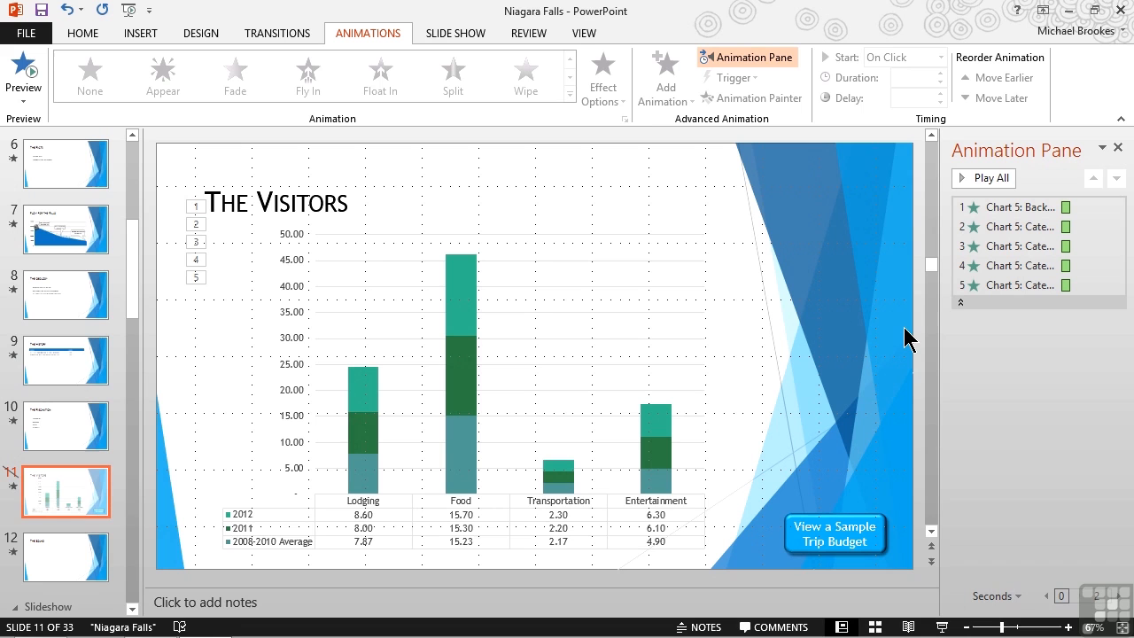
Play All to preview the chart's full fade-in sequence
click(1009, 265)
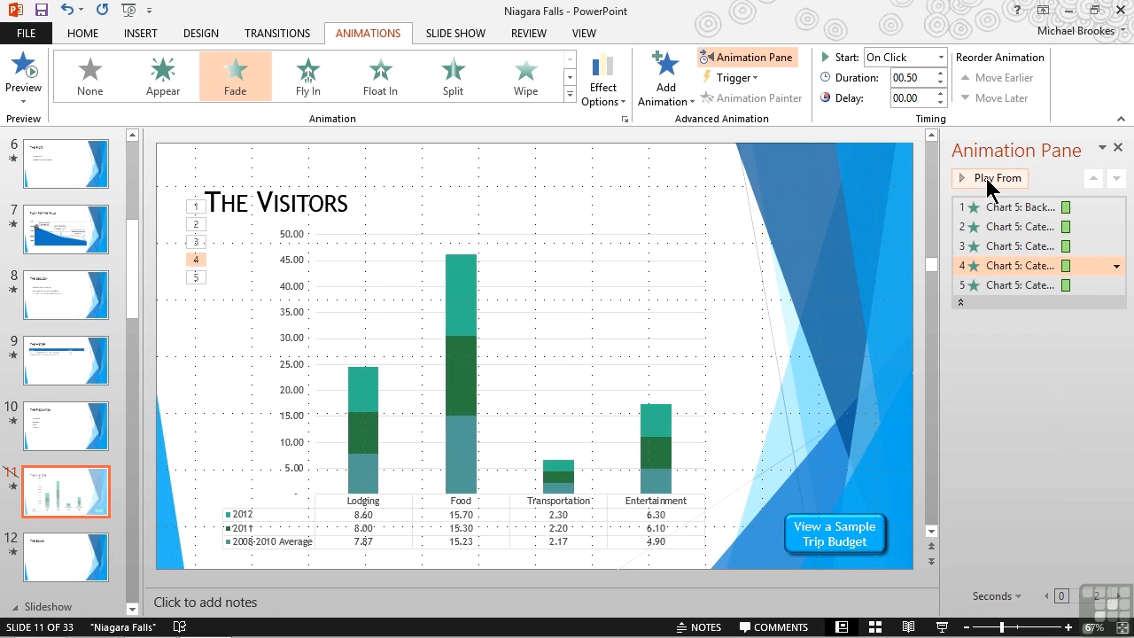